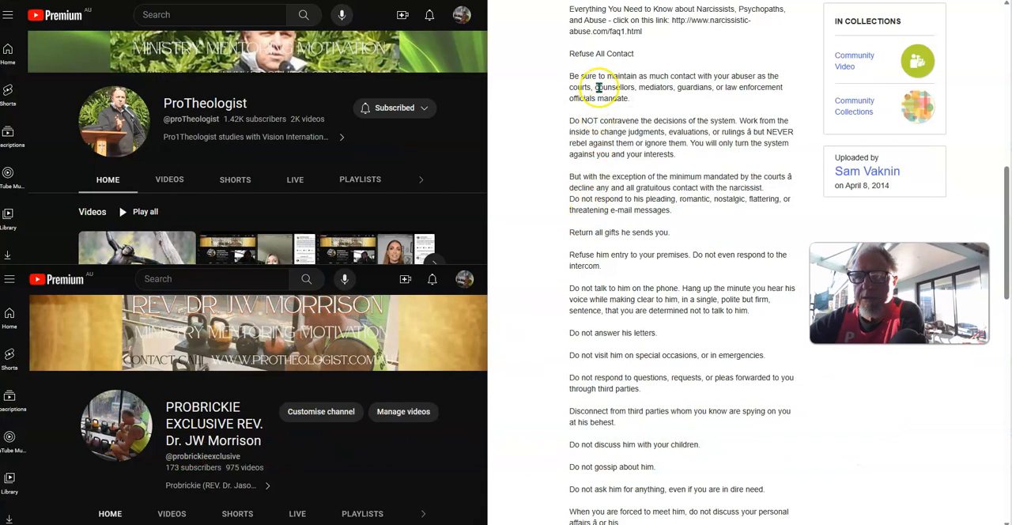
{"action": "mouse_move", "coordinate": [798, 233]}
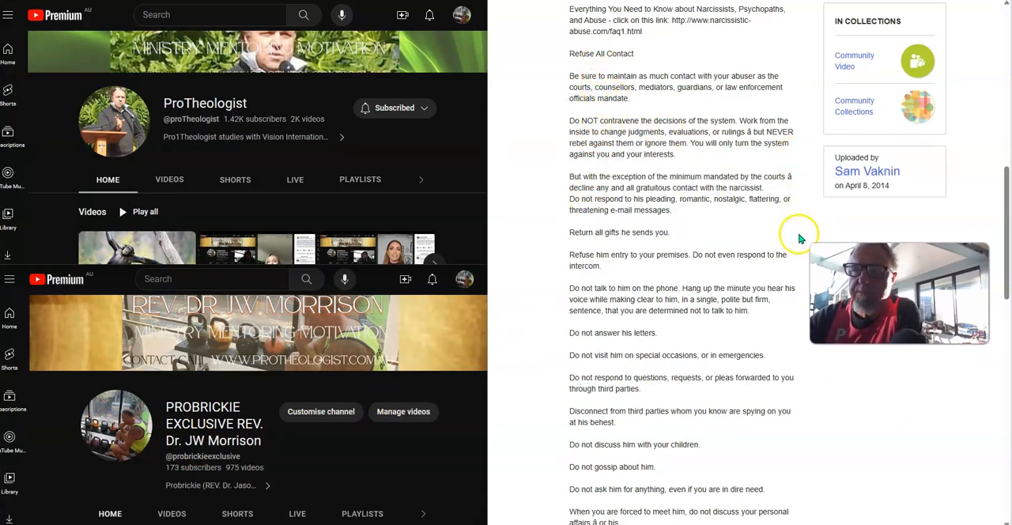
{"action": "mouse_move", "coordinate": [847, 227]}
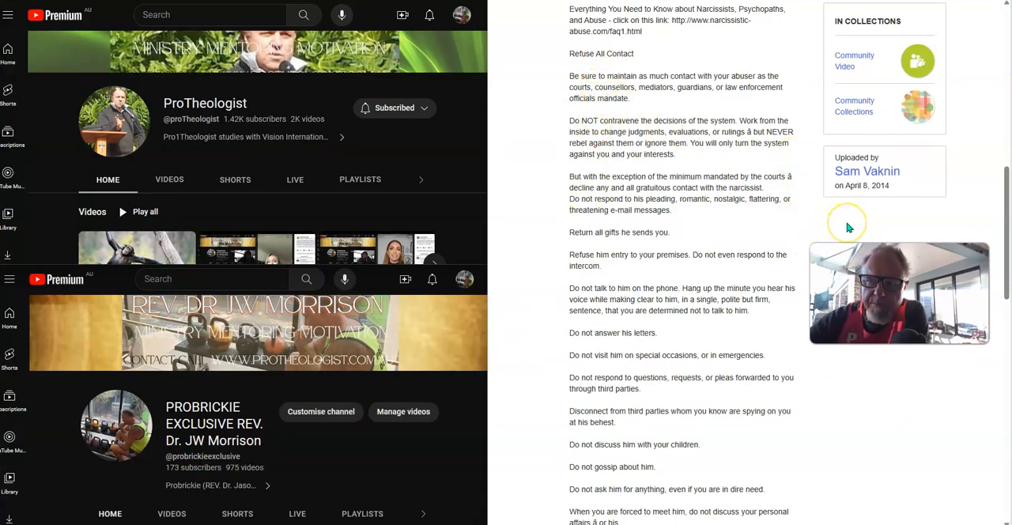
{"action": "mouse_move", "coordinate": [833, 228]}
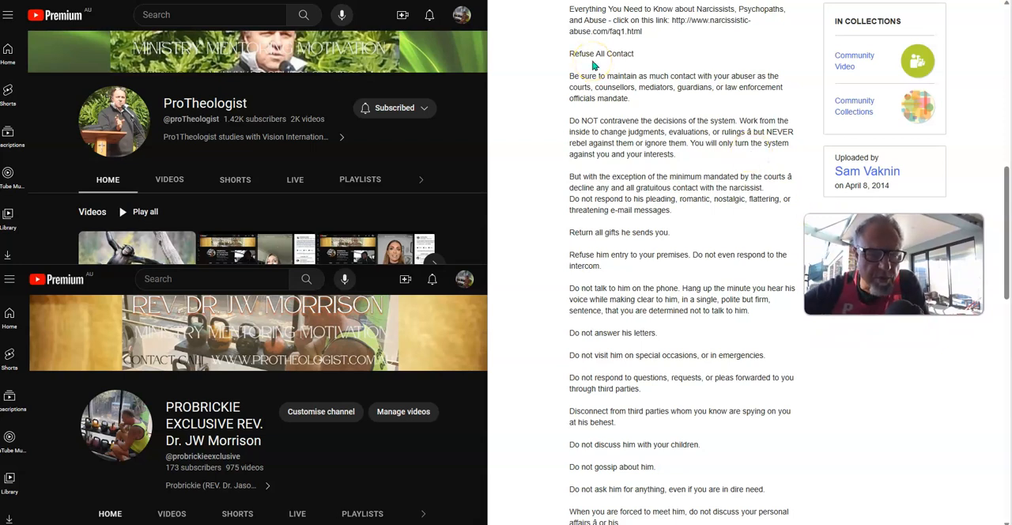
{"action": "mouse_move", "coordinate": [529, 102]}
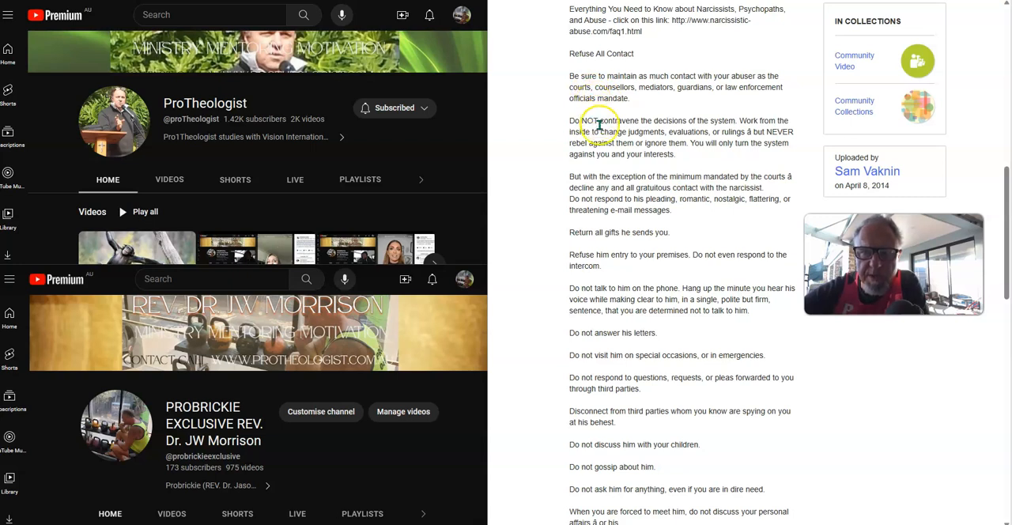
{"action": "scroll", "scroll_direction": "down", "scroll_amount": 3}
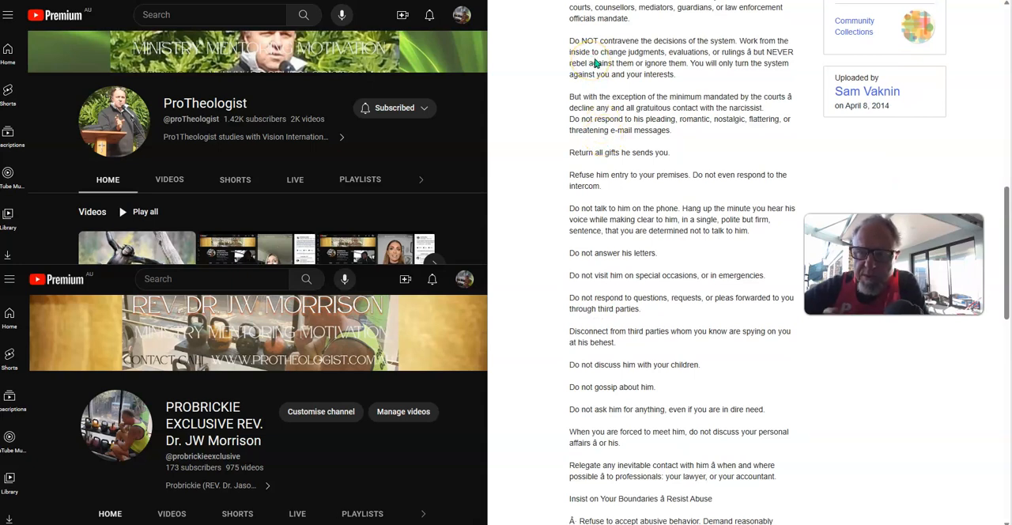
{"action": "mouse_move", "coordinate": [600, 70]}
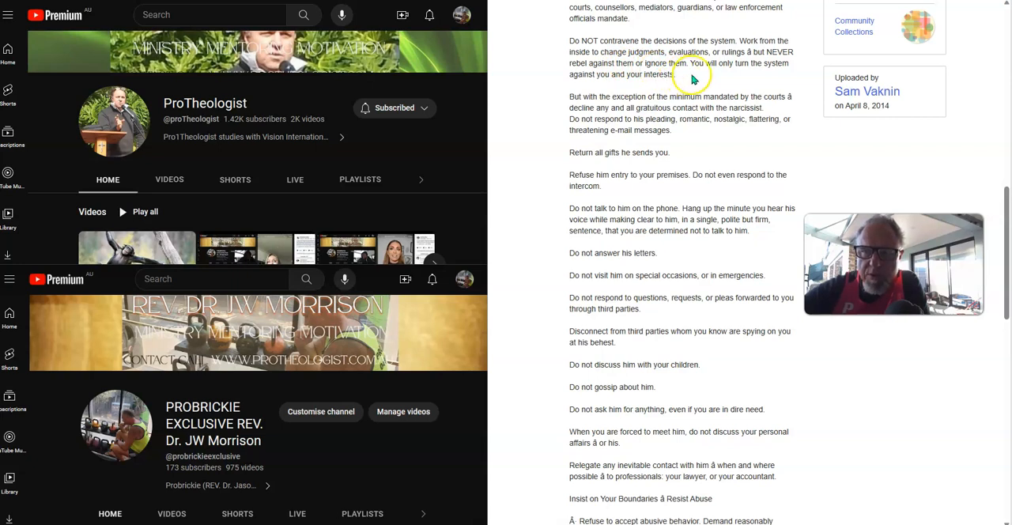
{"action": "scroll", "scroll_direction": "down", "scroll_amount": 3}
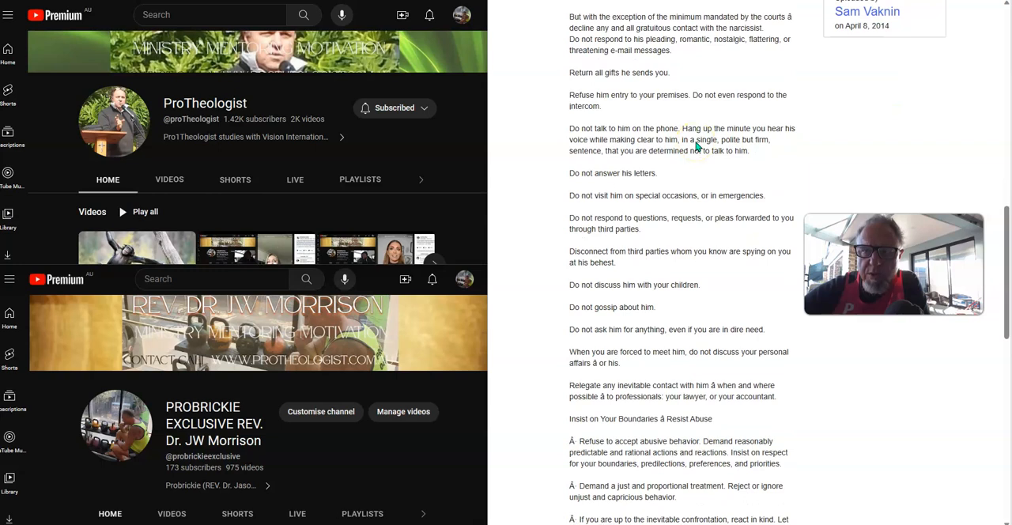
{"action": "mouse_move", "coordinate": [615, 40]}
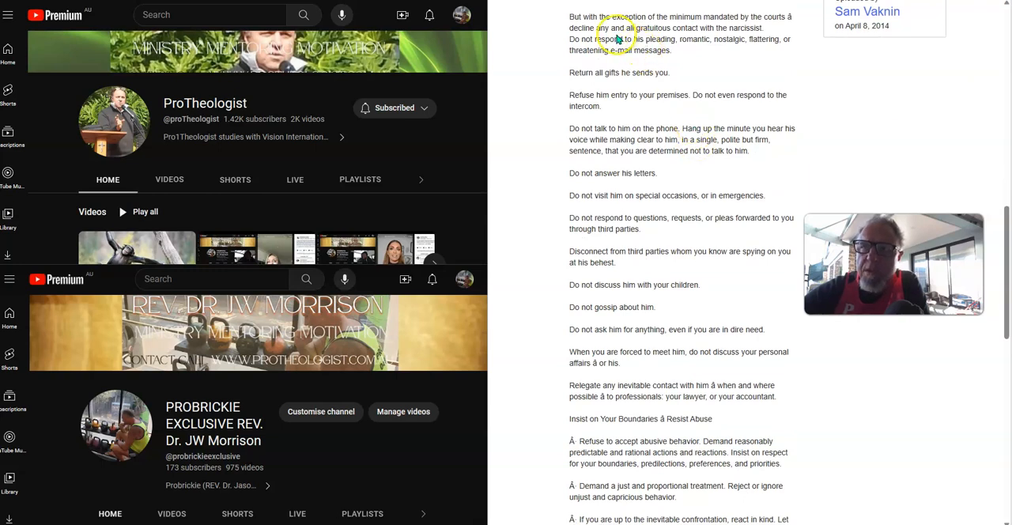
{"action": "mouse_move", "coordinate": [660, 26]}
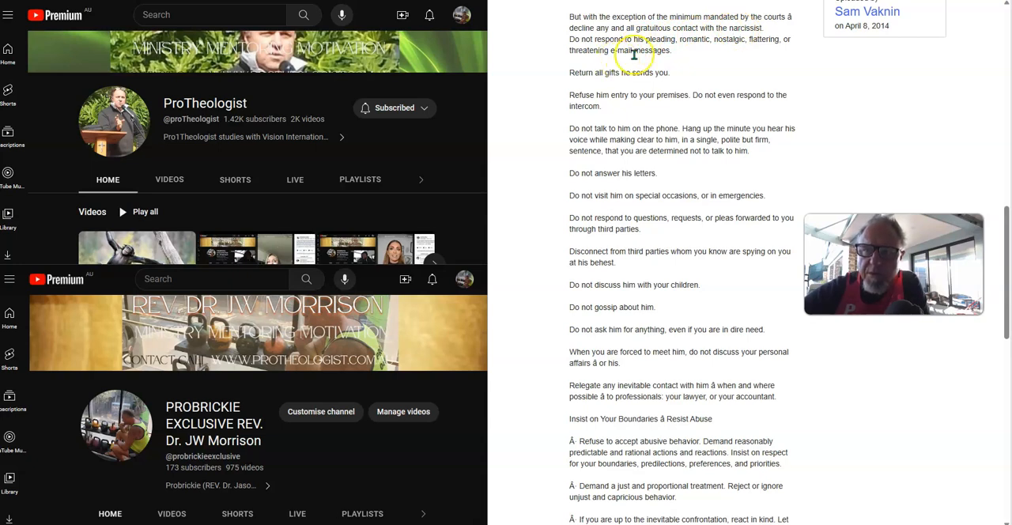
{"action": "mouse_move", "coordinate": [641, 49]}
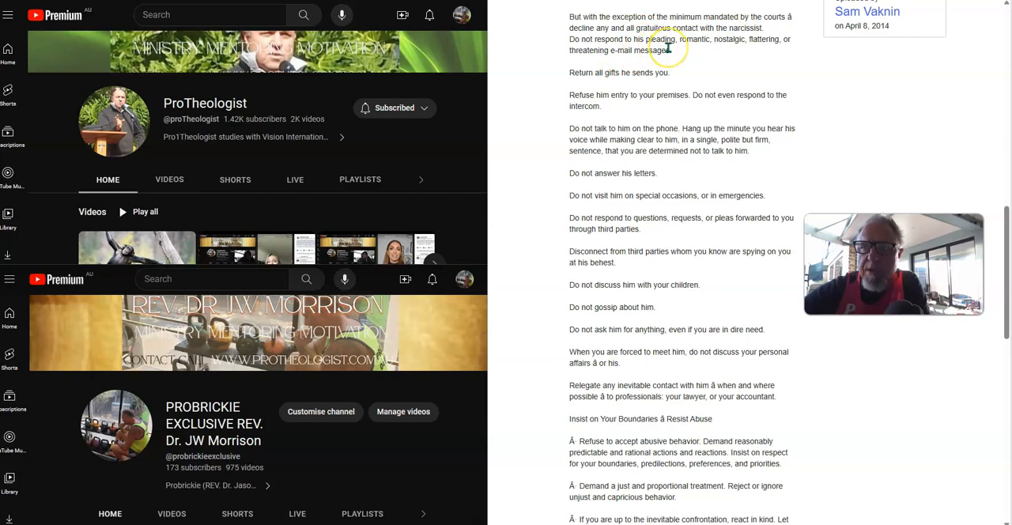
{"action": "mouse_move", "coordinate": [621, 70]}
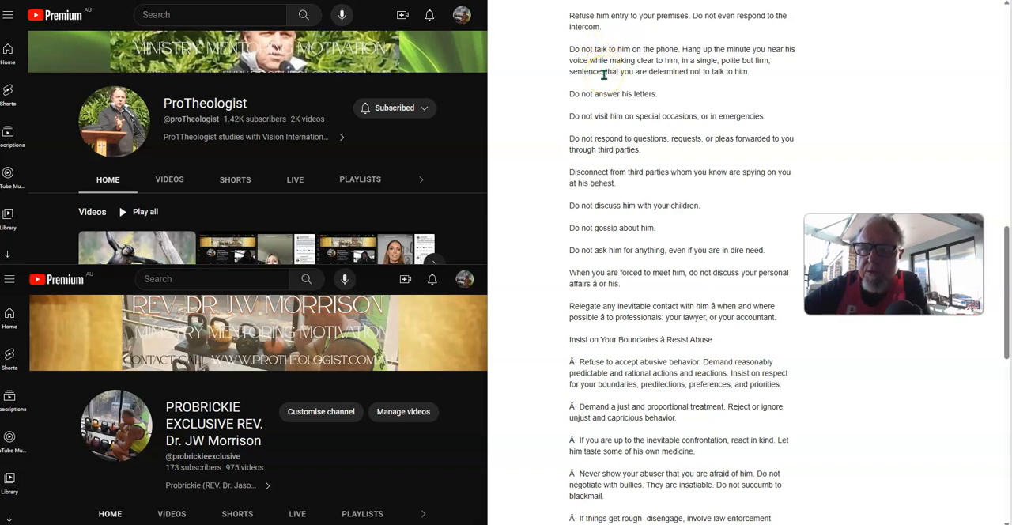
{"action": "mouse_move", "coordinate": [606, 87]}
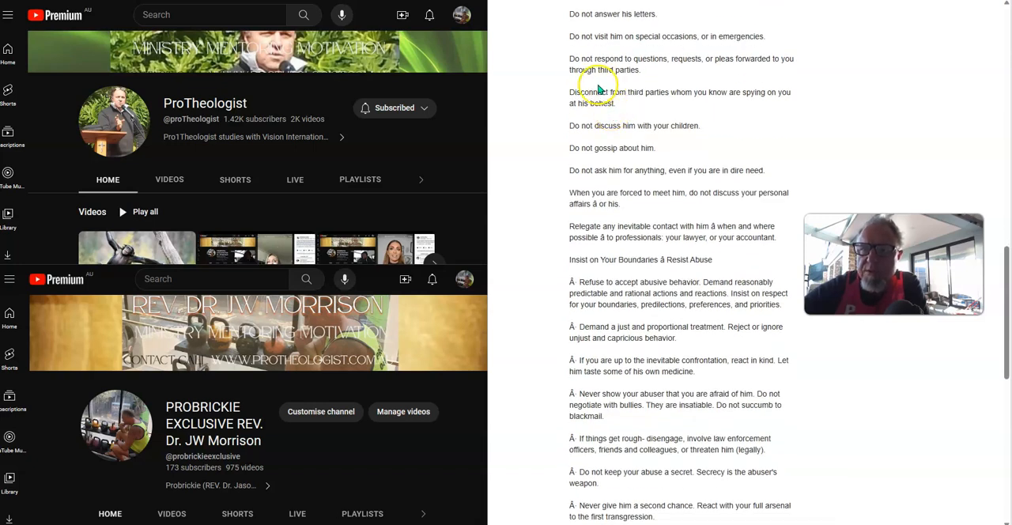
{"action": "mouse_move", "coordinate": [599, 85]}
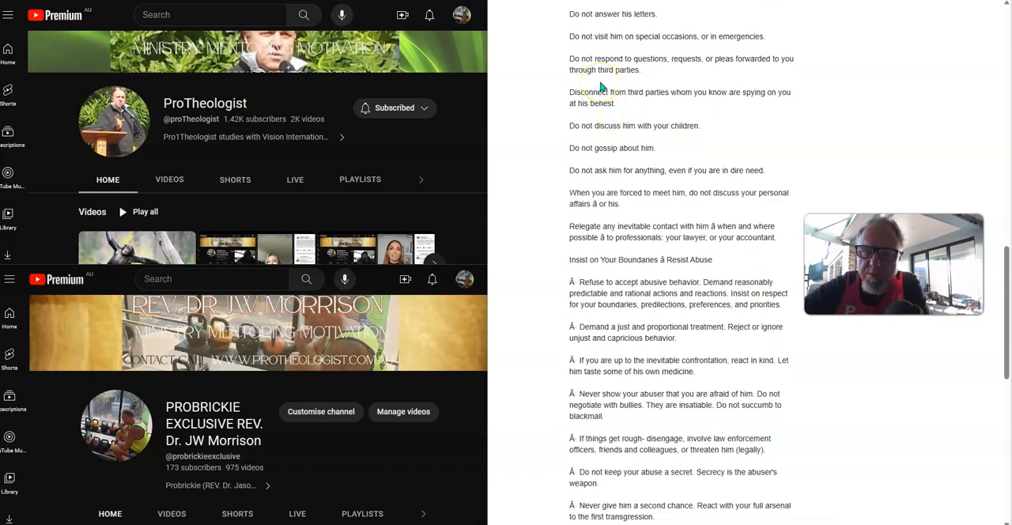
{"action": "mouse_move", "coordinate": [672, 81]}
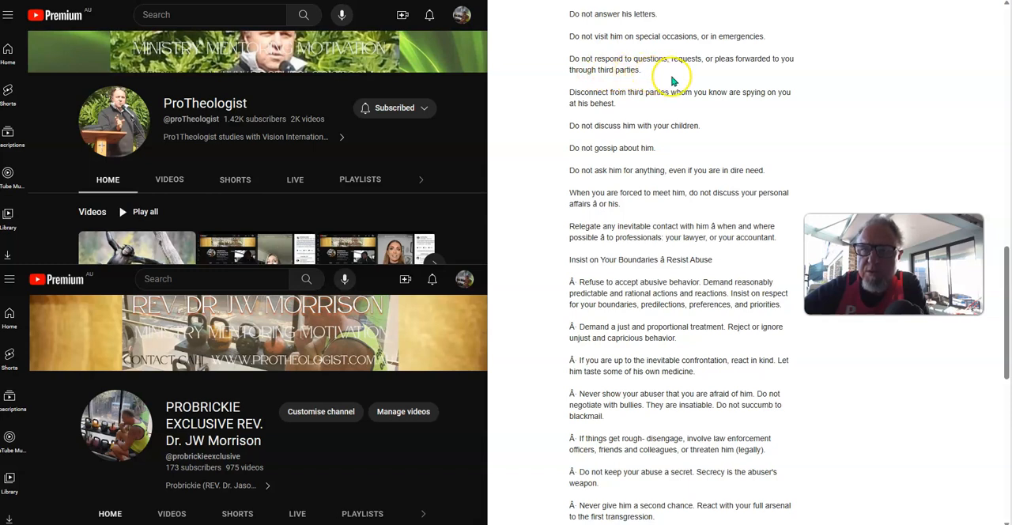
{"action": "mouse_move", "coordinate": [721, 130]}
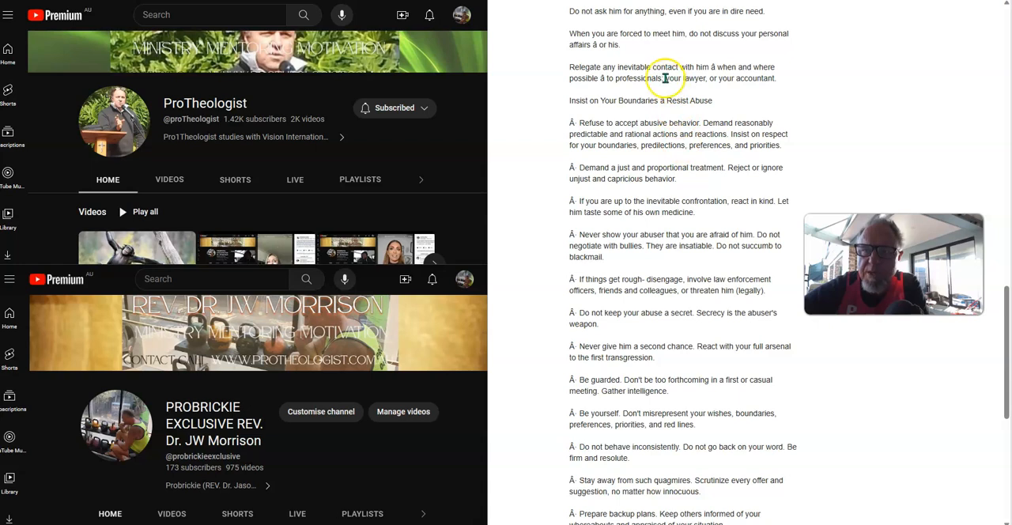
{"action": "mouse_move", "coordinate": [729, 72]}
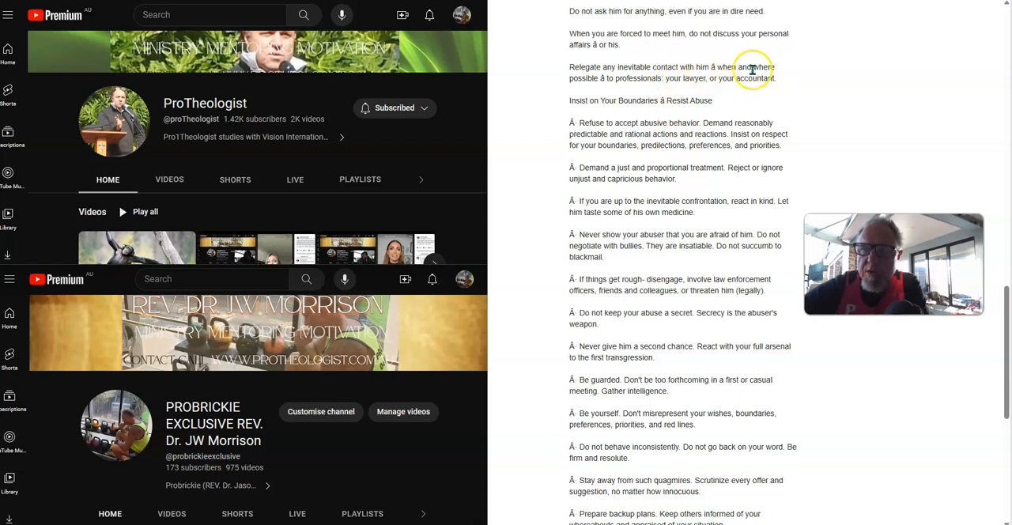
{"action": "mouse_move", "coordinate": [644, 89]}
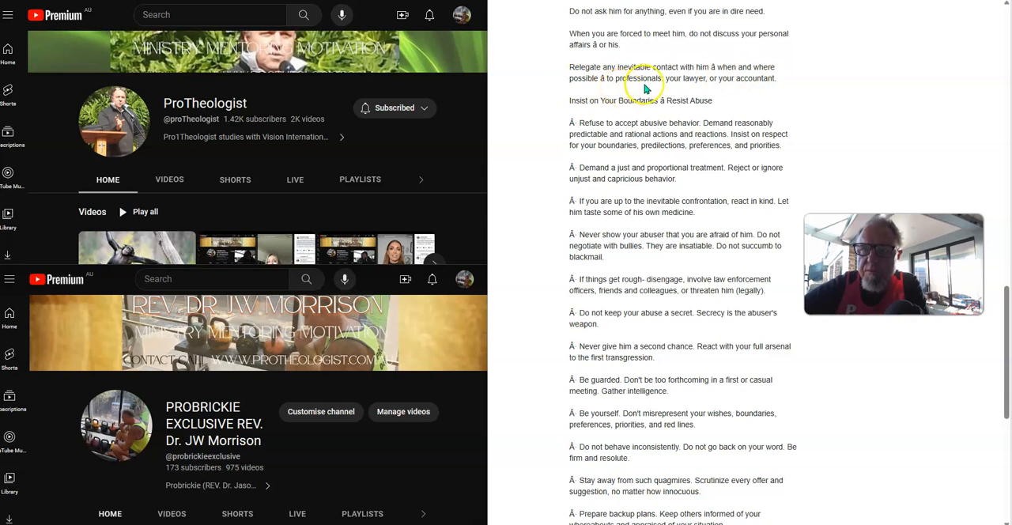
{"action": "mouse_move", "coordinate": [702, 164]}
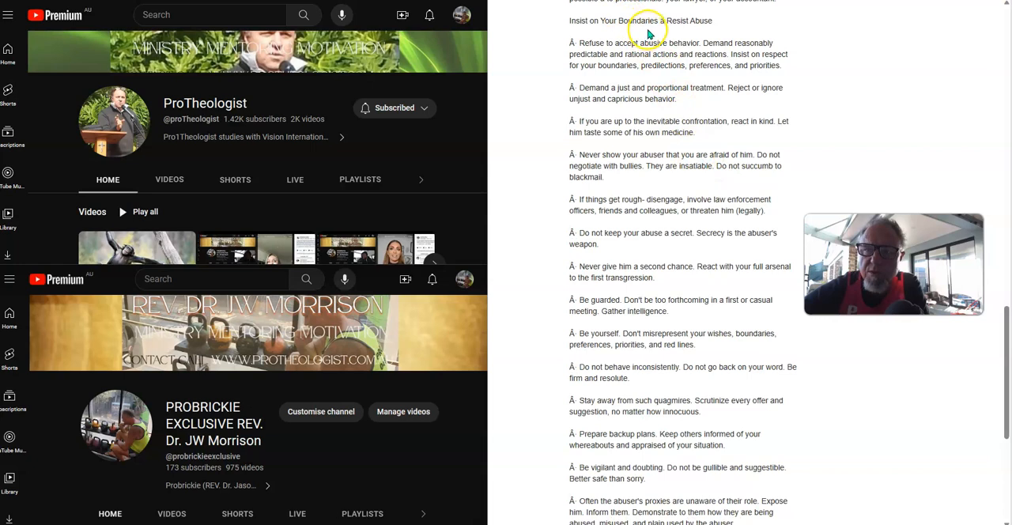
{"action": "mouse_move", "coordinate": [702, 29]}
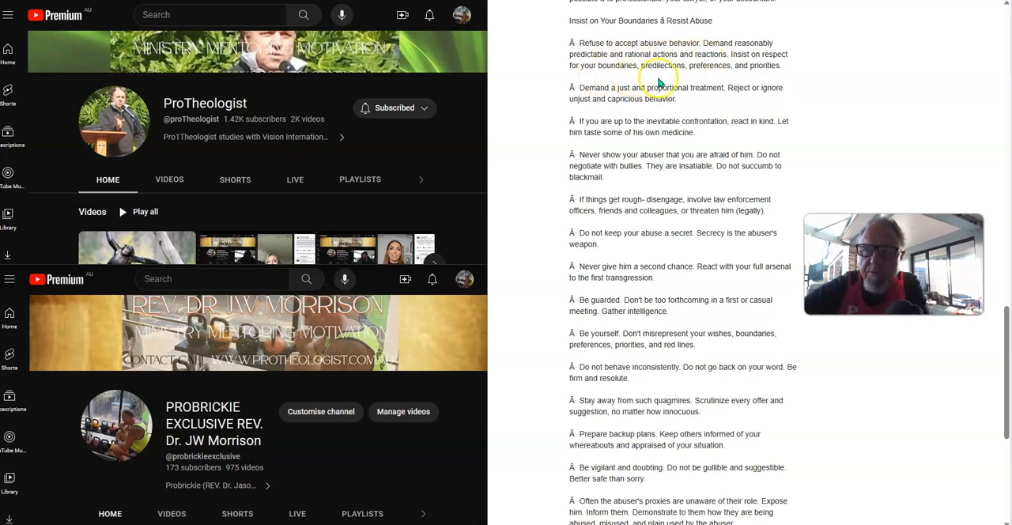
{"action": "mouse_move", "coordinate": [669, 79]}
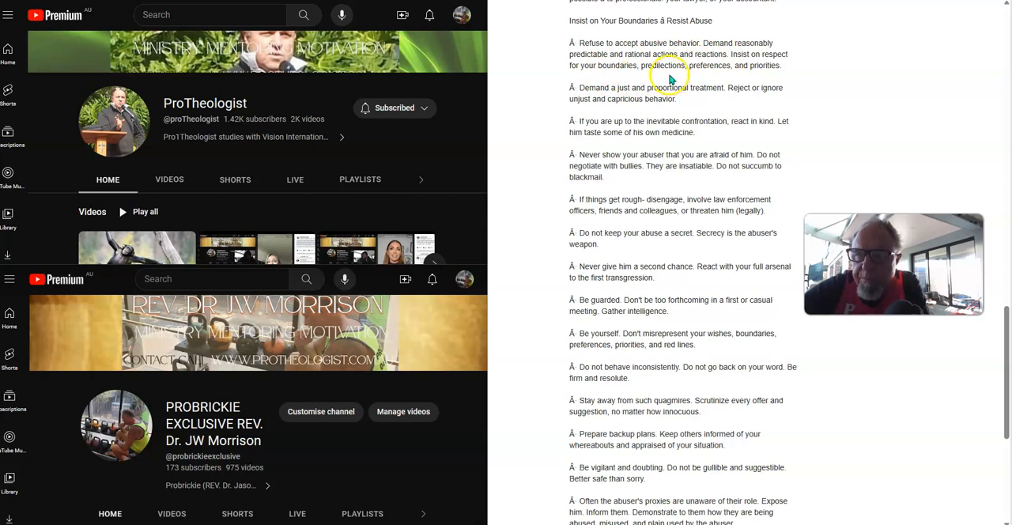
{"action": "mouse_move", "coordinate": [695, 71]}
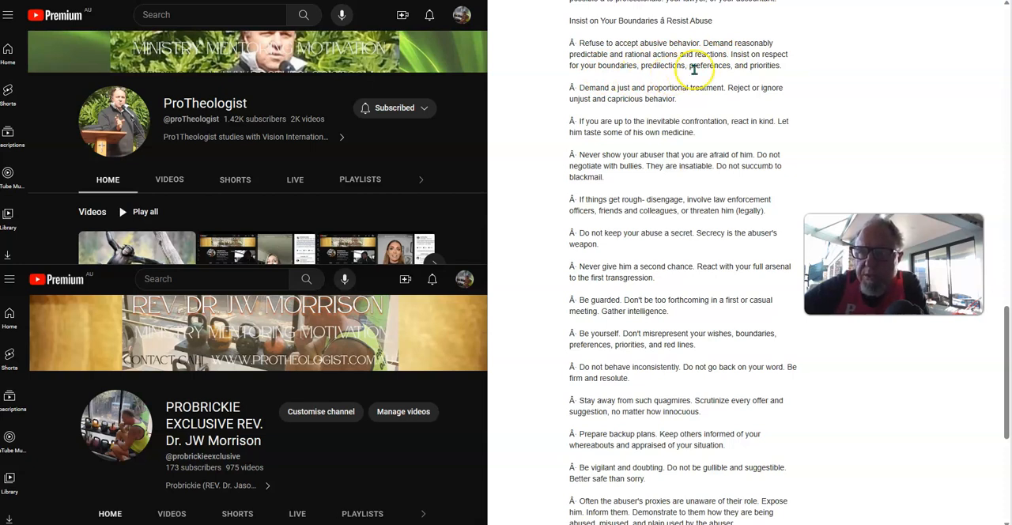
{"action": "mouse_move", "coordinate": [625, 98]}
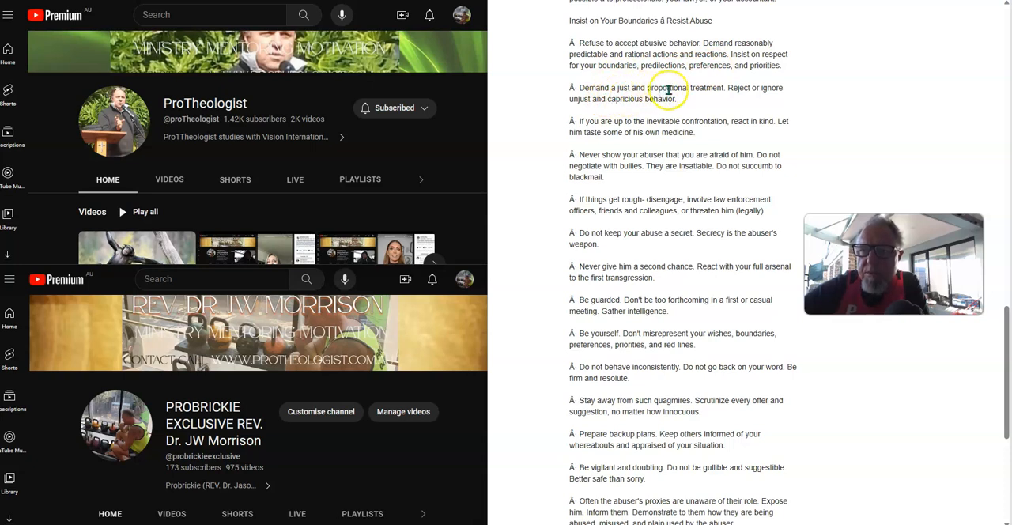
{"action": "mouse_move", "coordinate": [620, 117]}
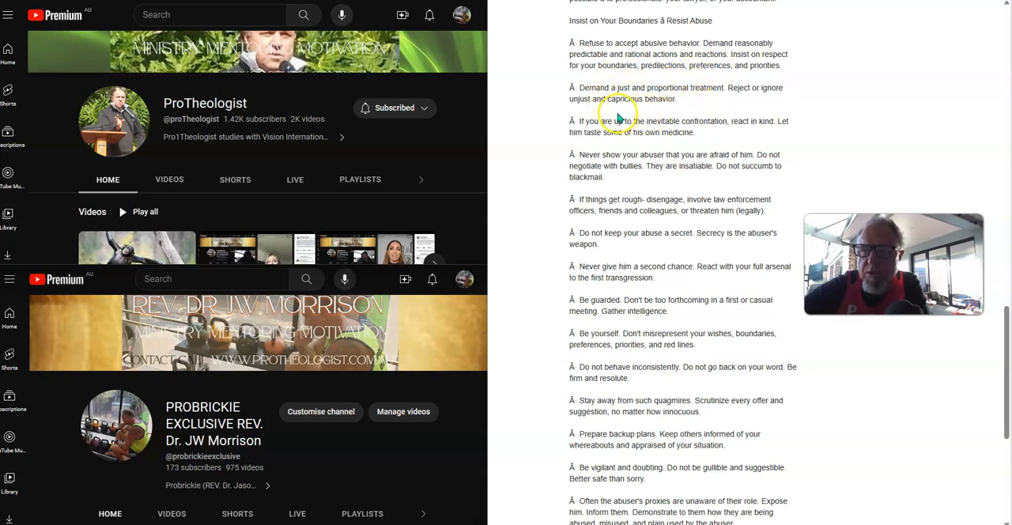
{"action": "mouse_move", "coordinate": [664, 109]}
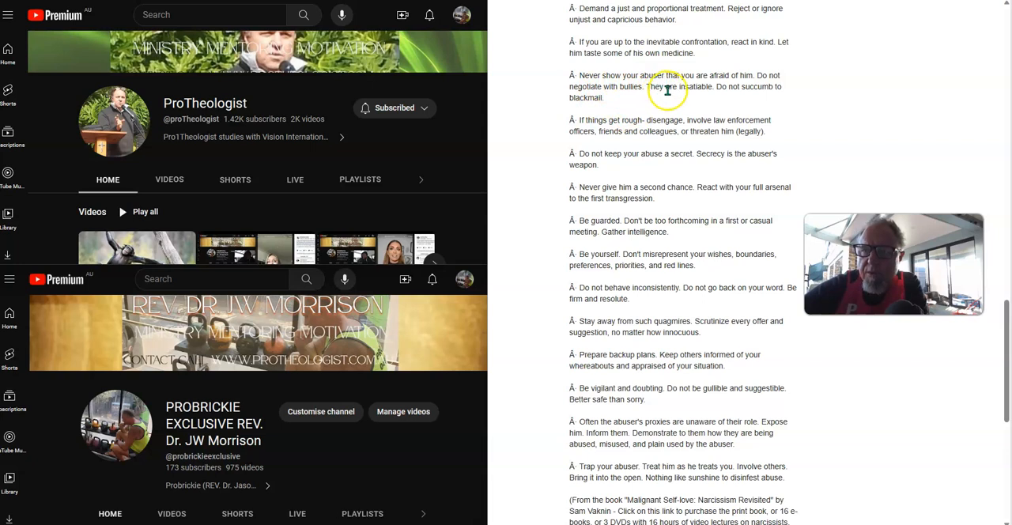
{"action": "mouse_move", "coordinate": [635, 102]}
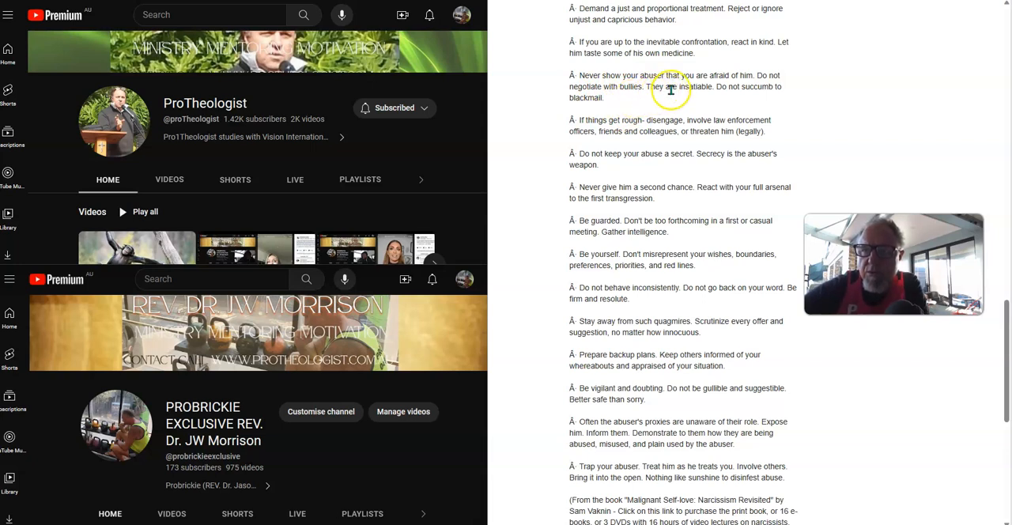
{"action": "scroll", "scroll_direction": "down", "scroll_amount": 3}
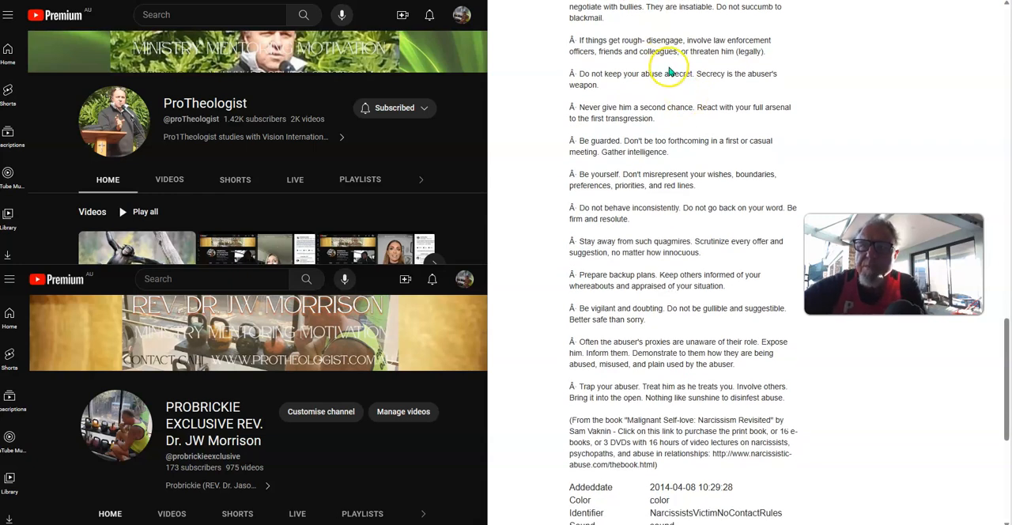
{"action": "mouse_move", "coordinate": [664, 46]}
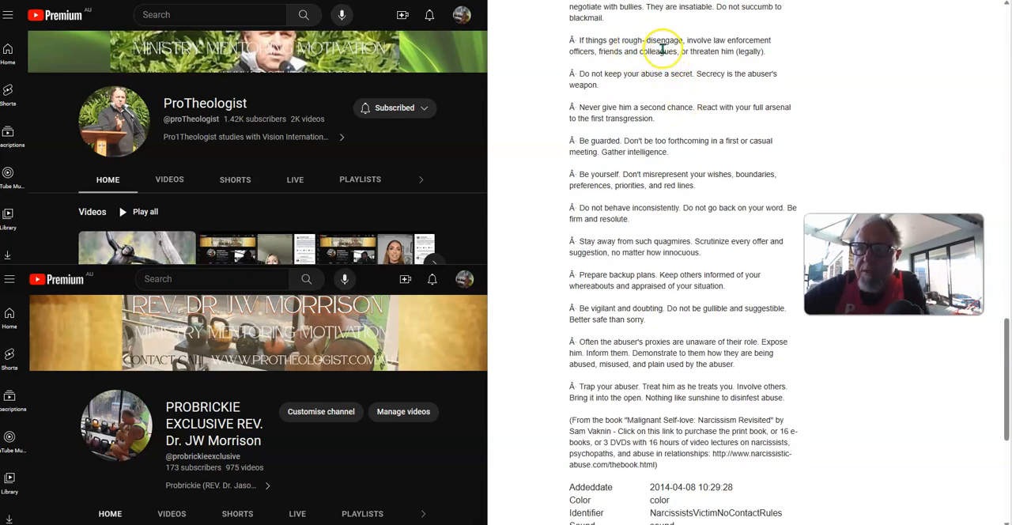
{"action": "mouse_move", "coordinate": [647, 70]}
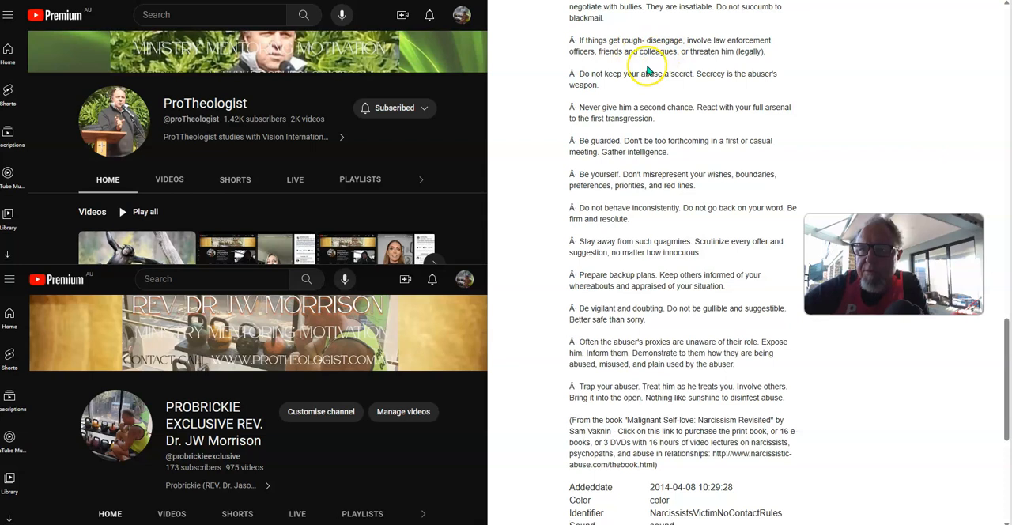
{"action": "mouse_move", "coordinate": [699, 65]}
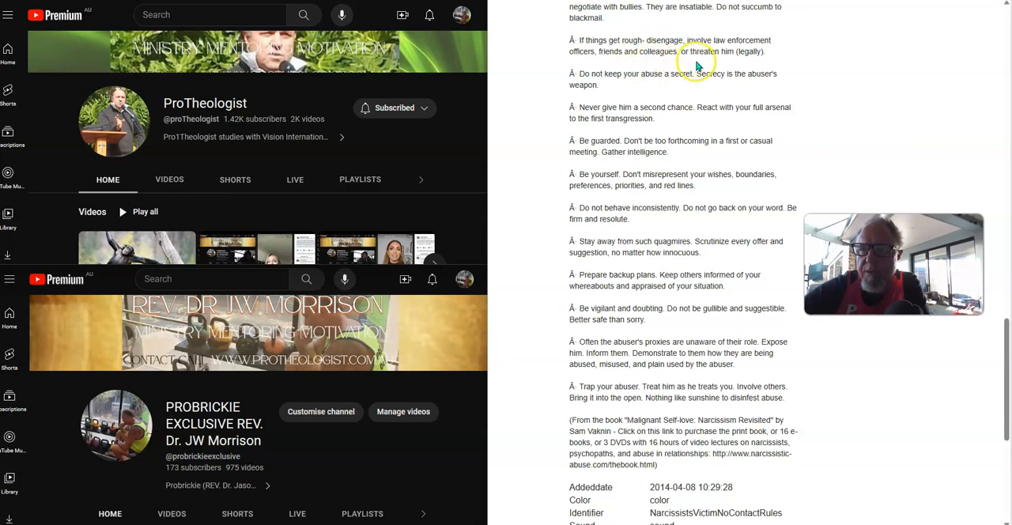
{"action": "mouse_move", "coordinate": [641, 85]}
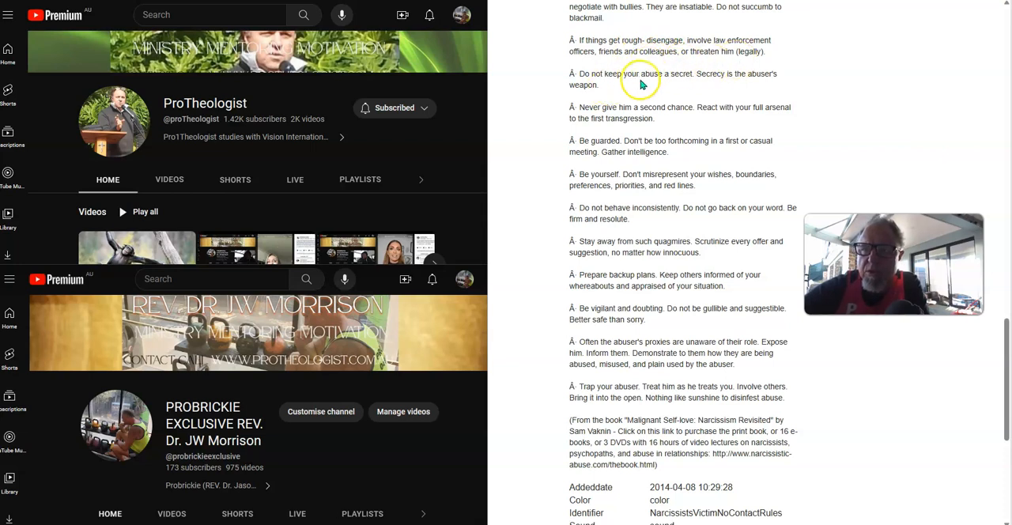
{"action": "mouse_move", "coordinate": [726, 84]}
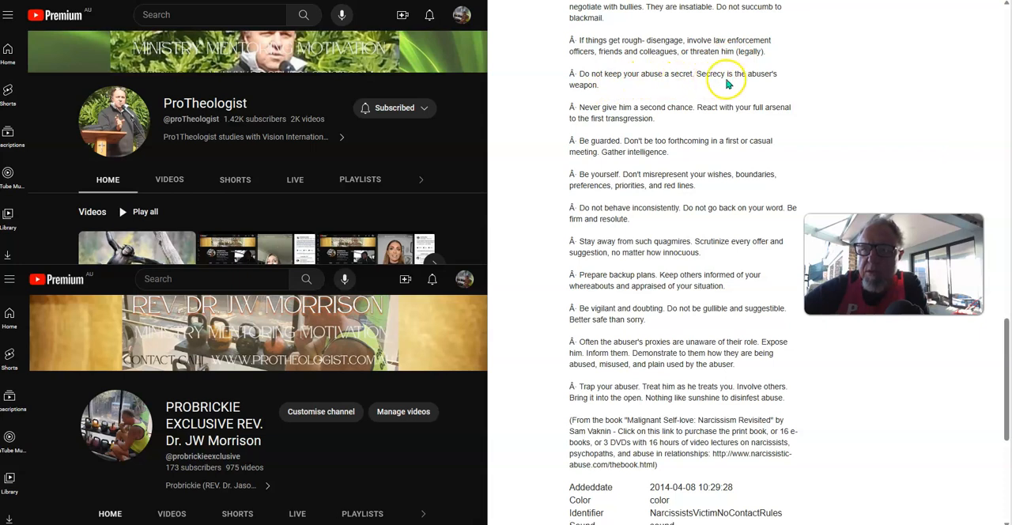
{"action": "mouse_move", "coordinate": [589, 95]}
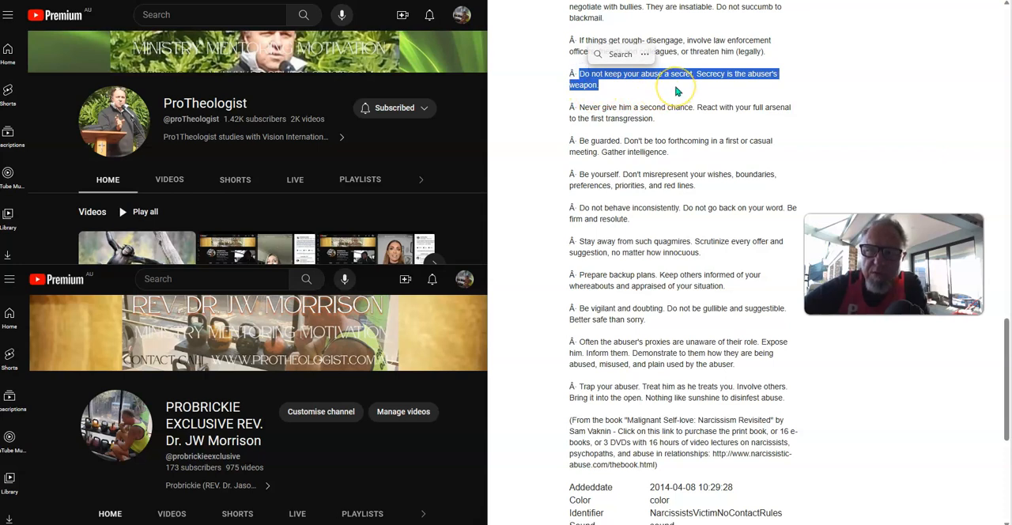
{"action": "mouse_move", "coordinate": [603, 92]}
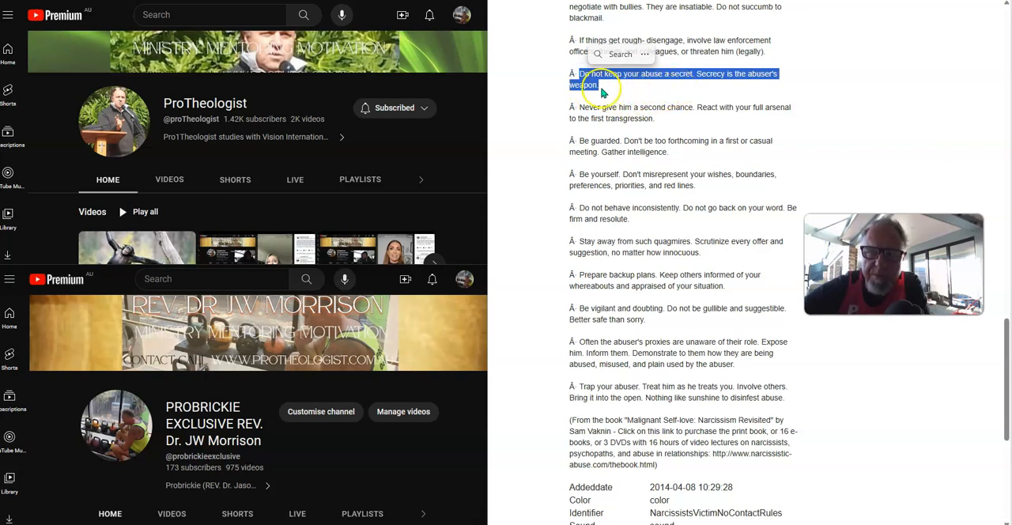
{"action": "scroll", "scroll_direction": "down", "scroll_amount": 3}
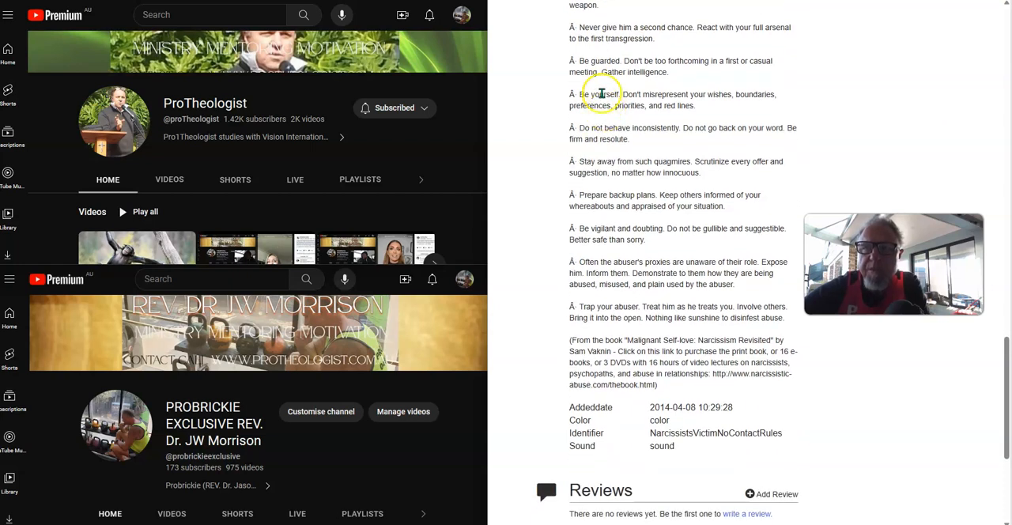
{"action": "mouse_move", "coordinate": [716, 40]}
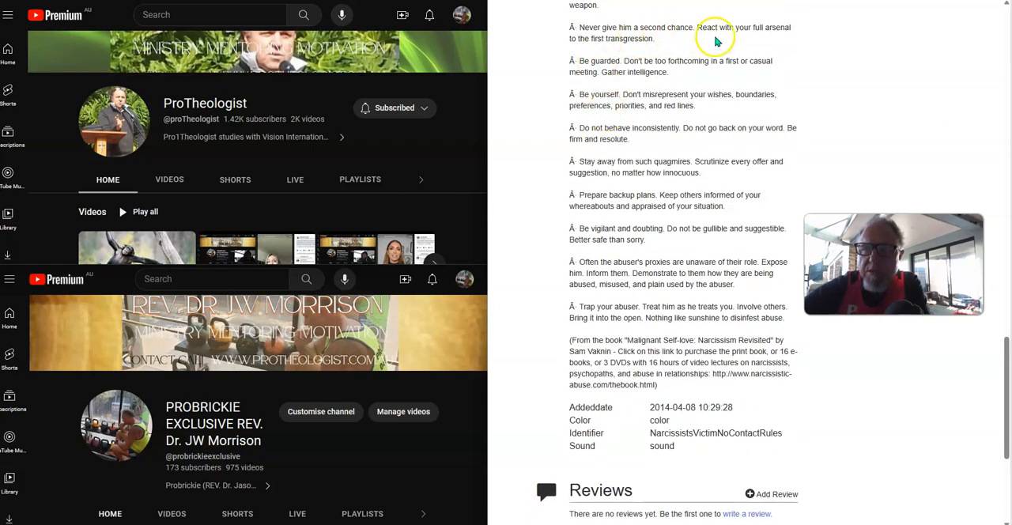
{"action": "mouse_move", "coordinate": [749, 38]}
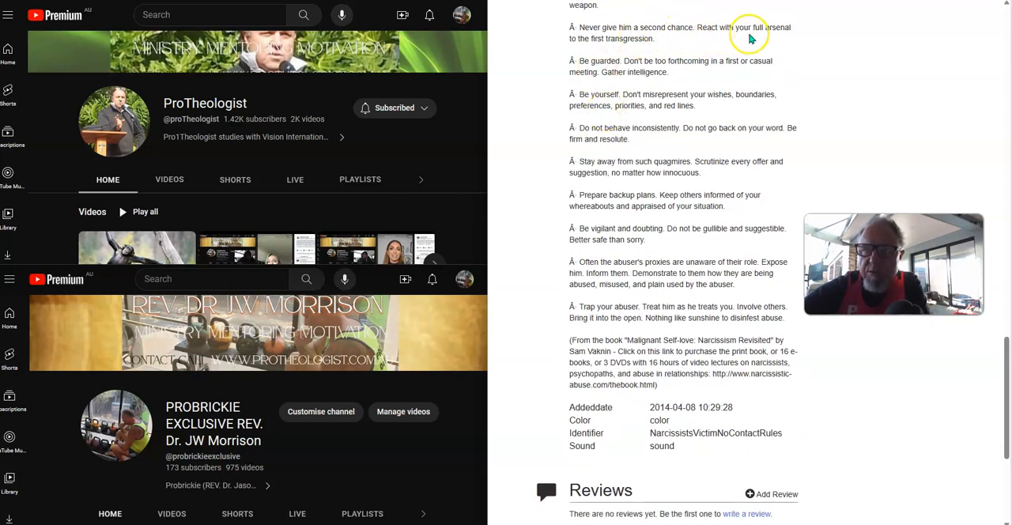
{"action": "mouse_move", "coordinate": [632, 49]}
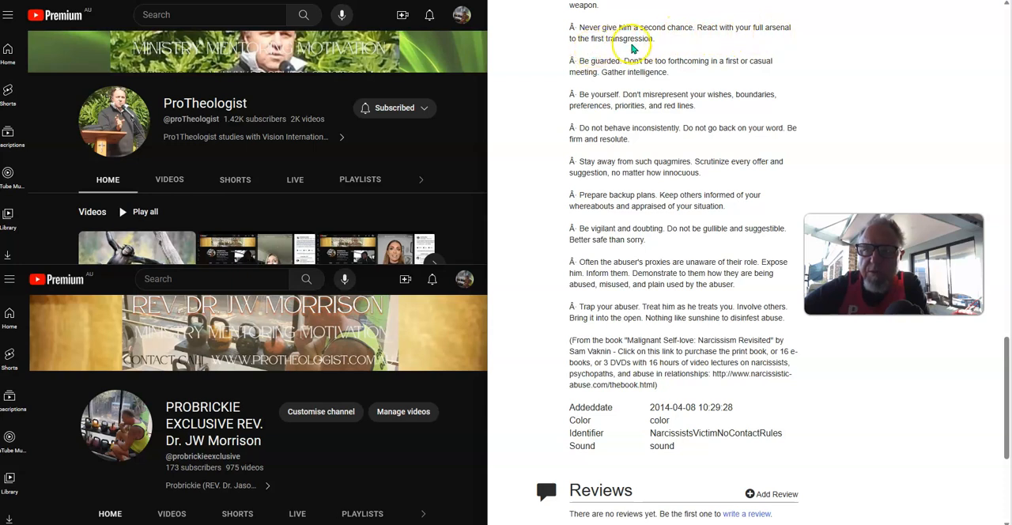
{"action": "mouse_move", "coordinate": [601, 61]}
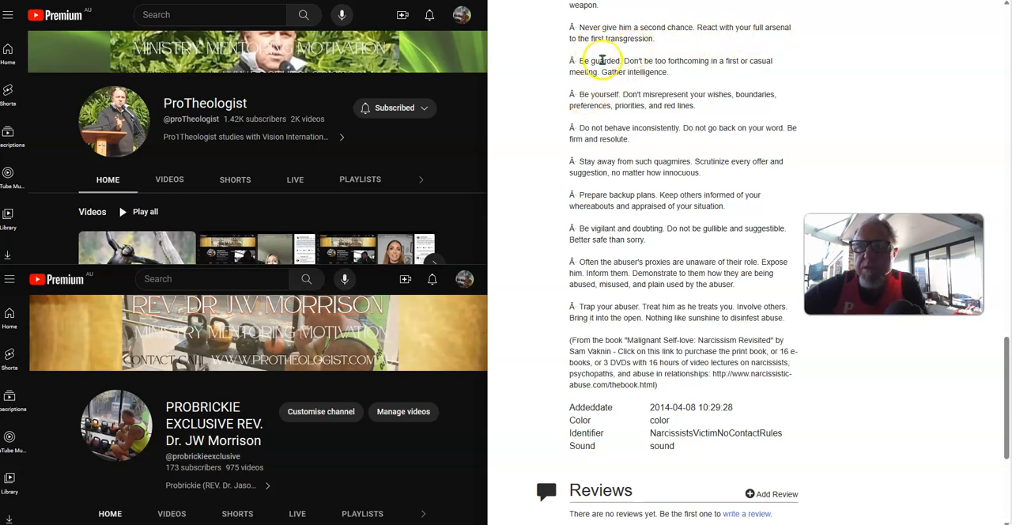
{"action": "mouse_move", "coordinate": [700, 73]}
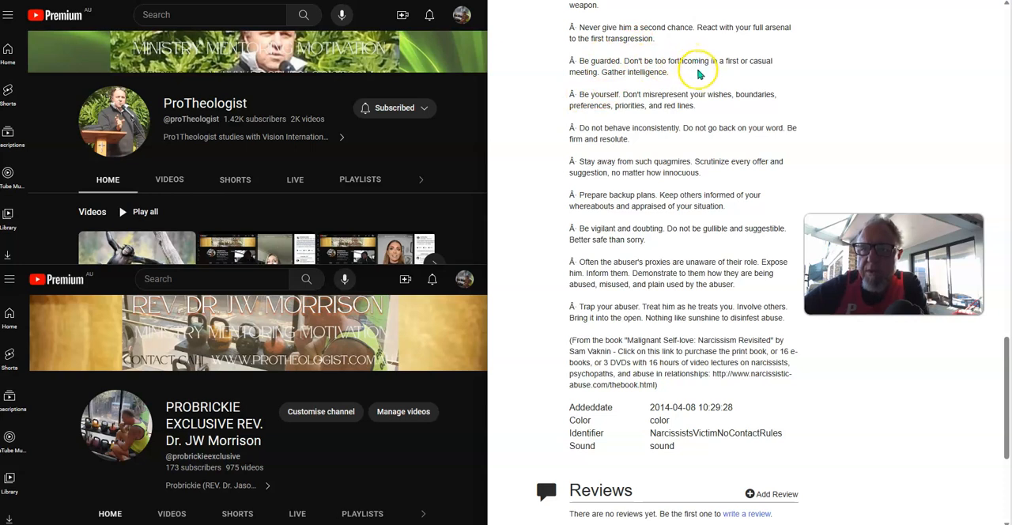
{"action": "mouse_move", "coordinate": [653, 82]}
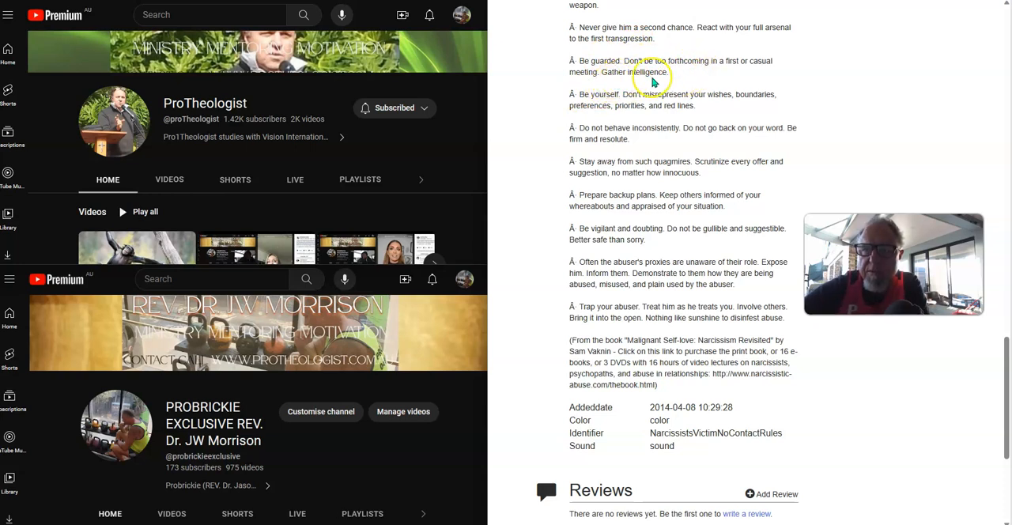
{"action": "mouse_move", "coordinate": [669, 97]}
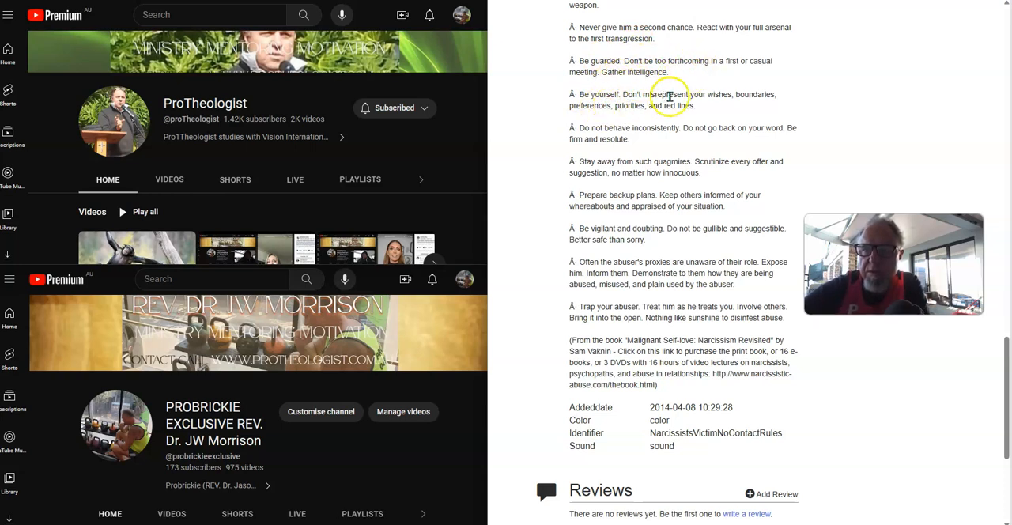
{"action": "mouse_move", "coordinate": [610, 117]}
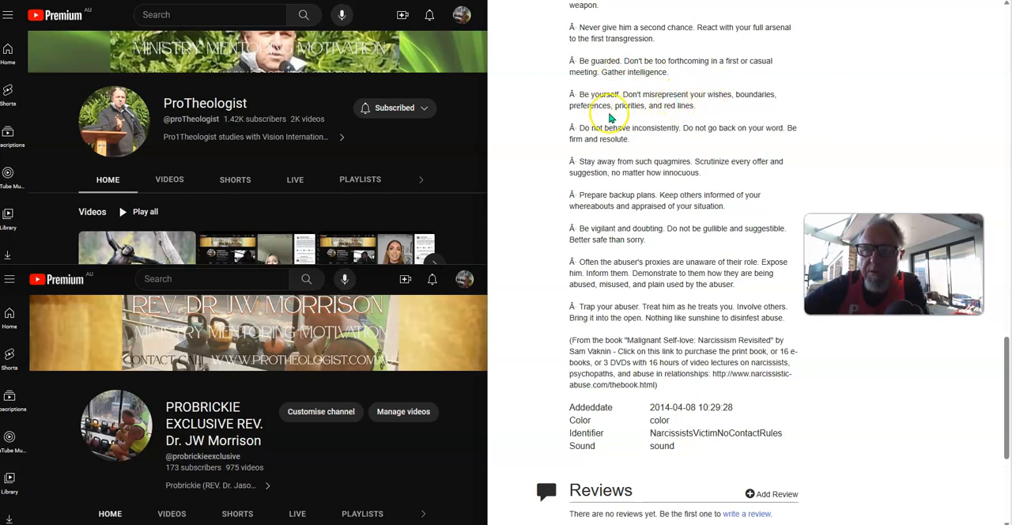
{"action": "mouse_move", "coordinate": [684, 107]}
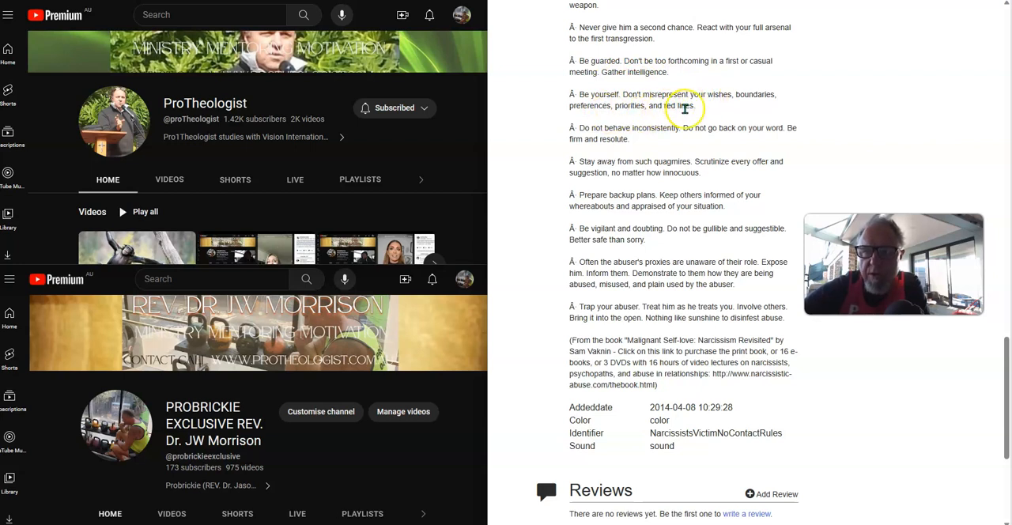
{"action": "scroll", "scroll_direction": "down", "scroll_amount": 3}
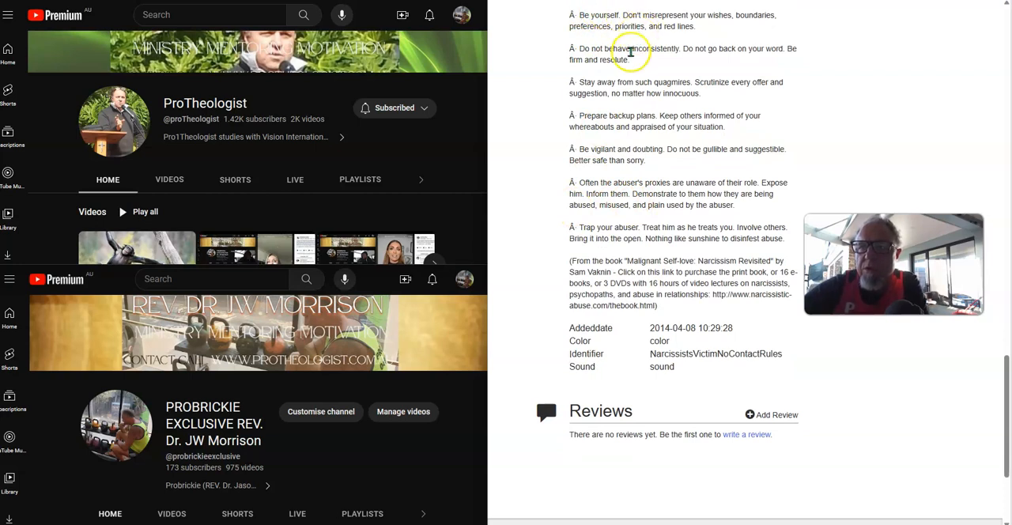
{"action": "mouse_move", "coordinate": [703, 58]}
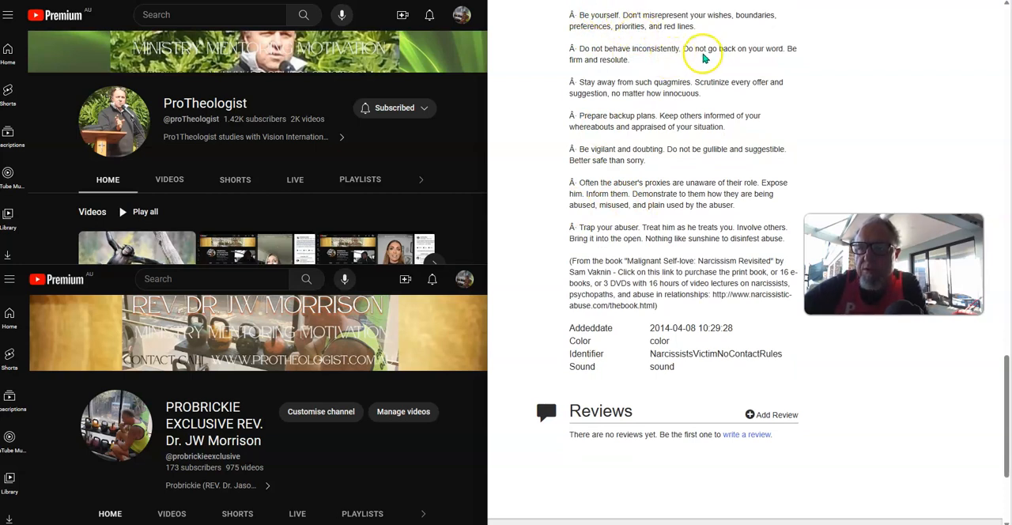
{"action": "mouse_move", "coordinate": [613, 79]}
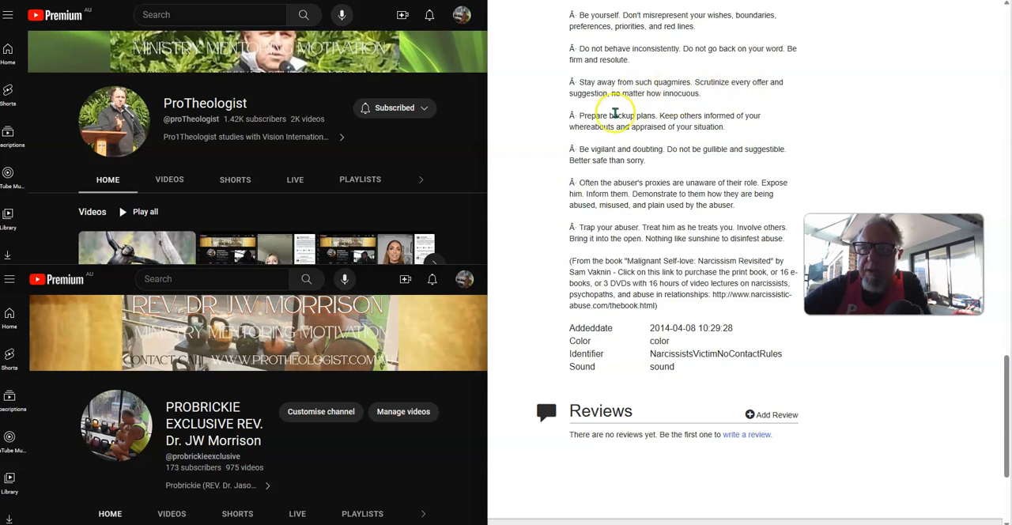
{"action": "scroll", "scroll_direction": "down", "scroll_amount": 3}
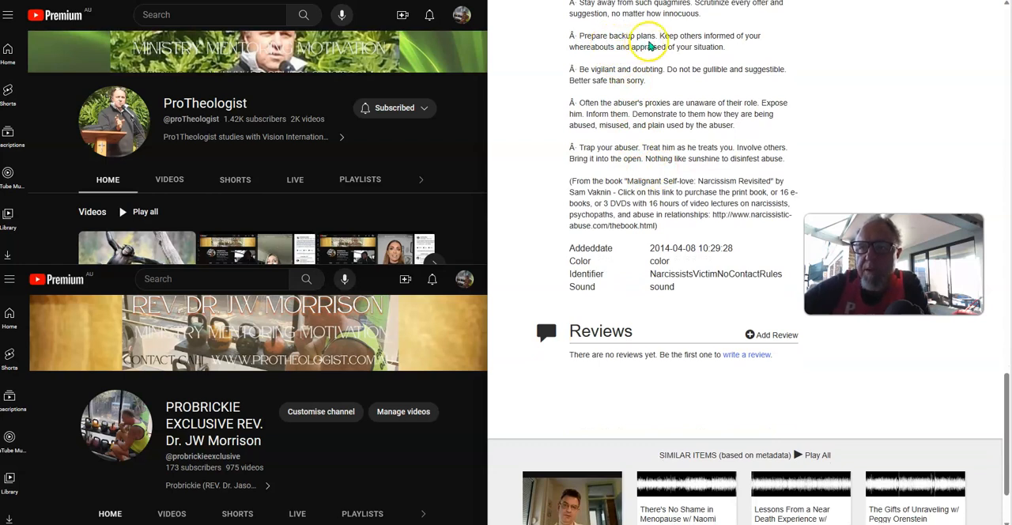
{"action": "mouse_move", "coordinate": [629, 58]}
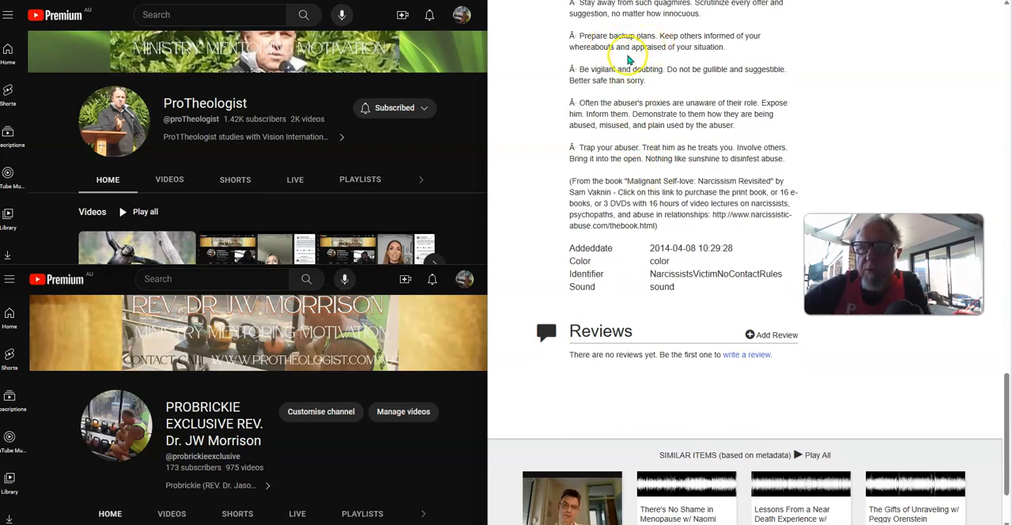
{"action": "mouse_move", "coordinate": [708, 61]}
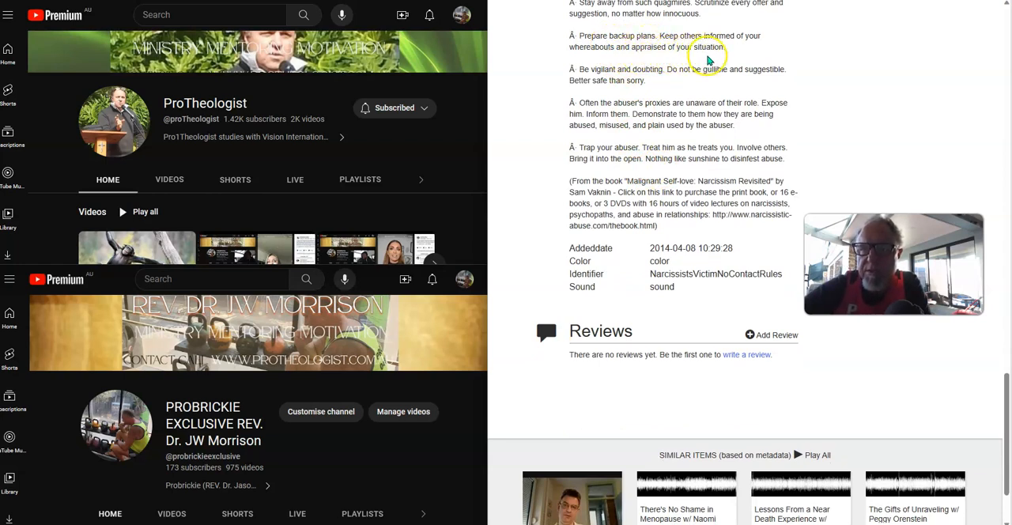
{"action": "mouse_move", "coordinate": [651, 82]}
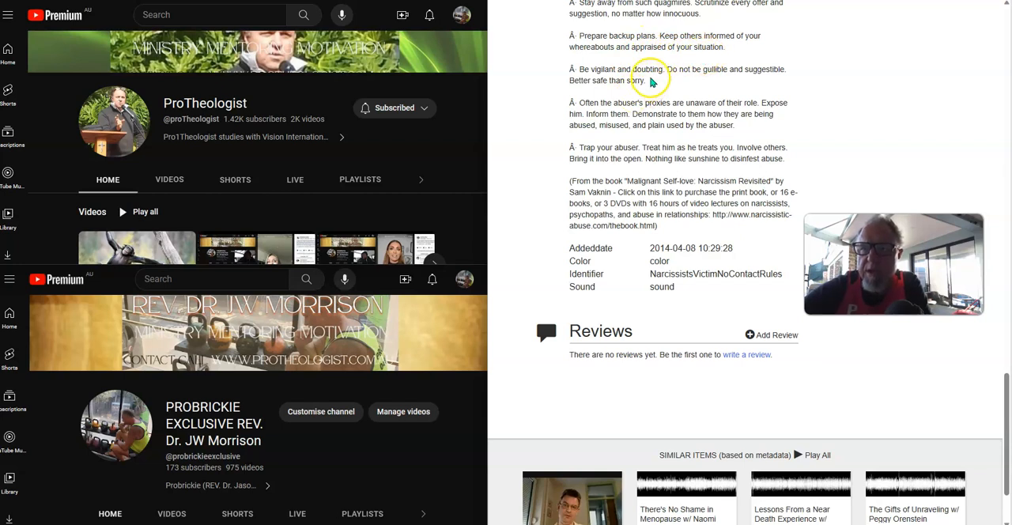
{"action": "mouse_move", "coordinate": [688, 73]}
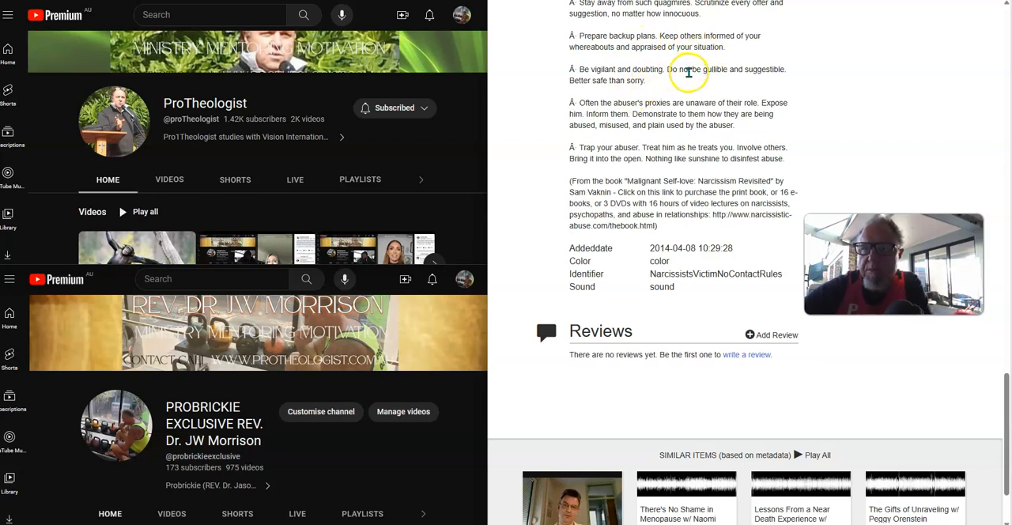
{"action": "mouse_move", "coordinate": [619, 92]}
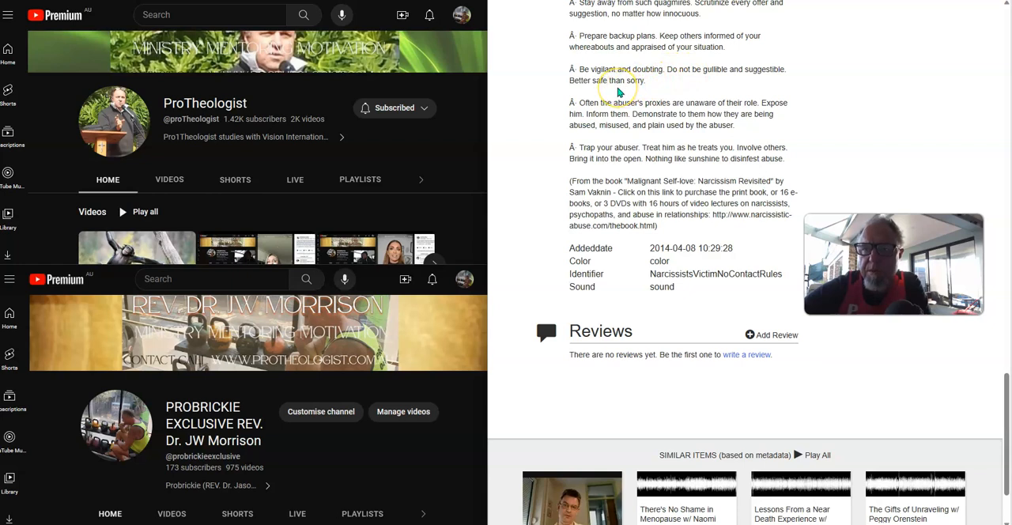
{"action": "scroll", "scroll_direction": "down", "scroll_amount": 3}
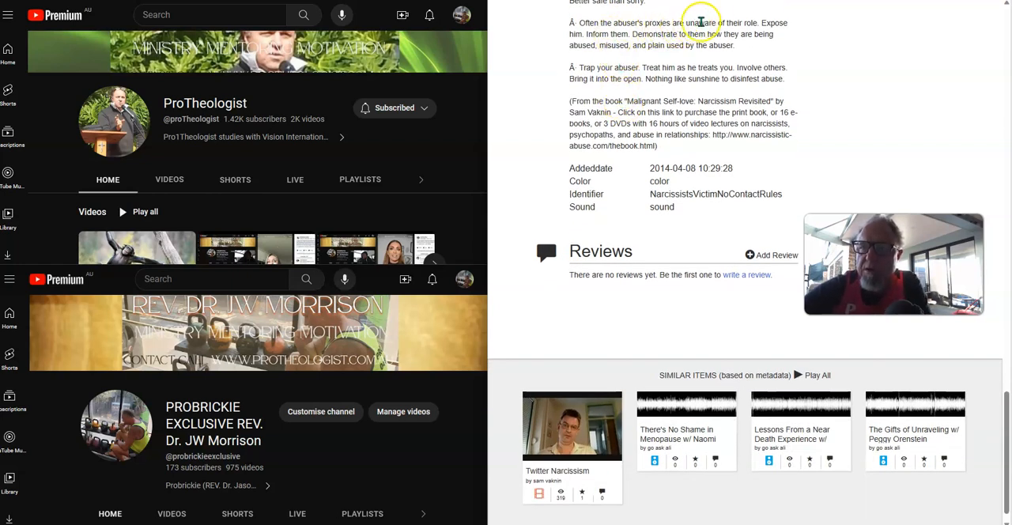
{"action": "mouse_move", "coordinate": [597, 45]}
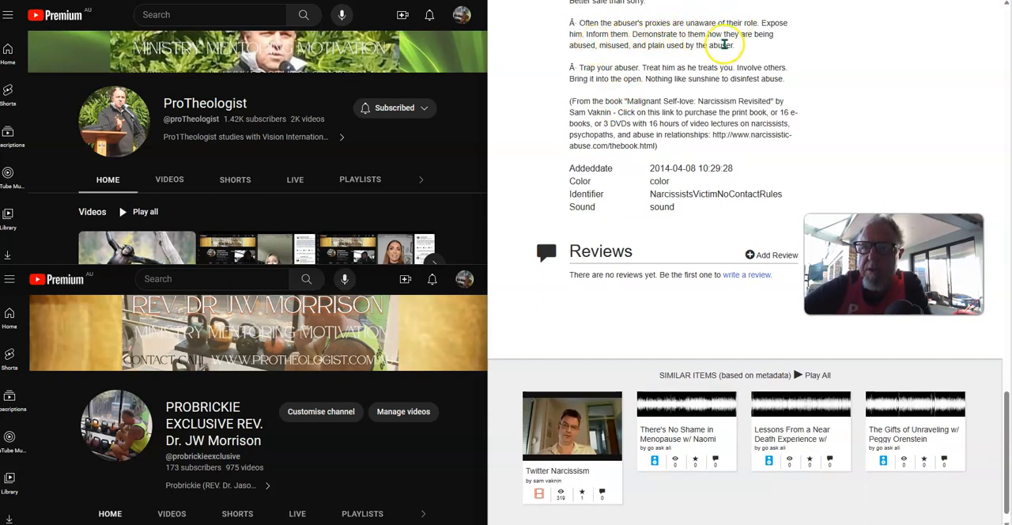
{"action": "mouse_move", "coordinate": [647, 55]}
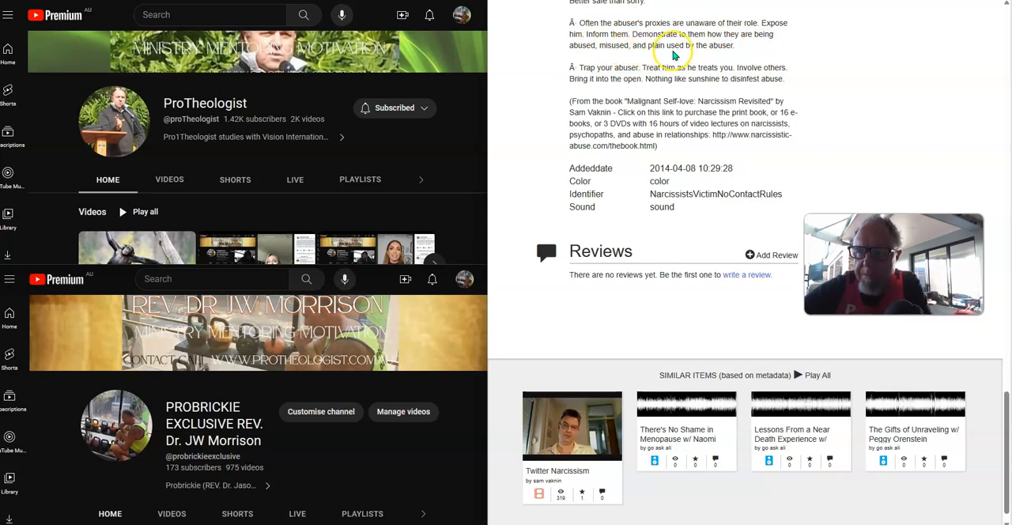
{"action": "mouse_move", "coordinate": [627, 93]}
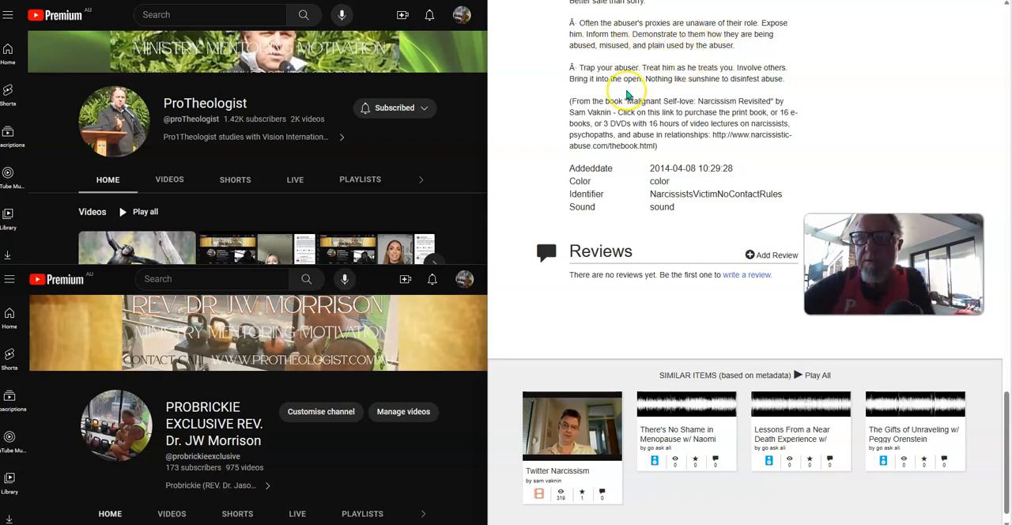
{"action": "mouse_move", "coordinate": [605, 87]}
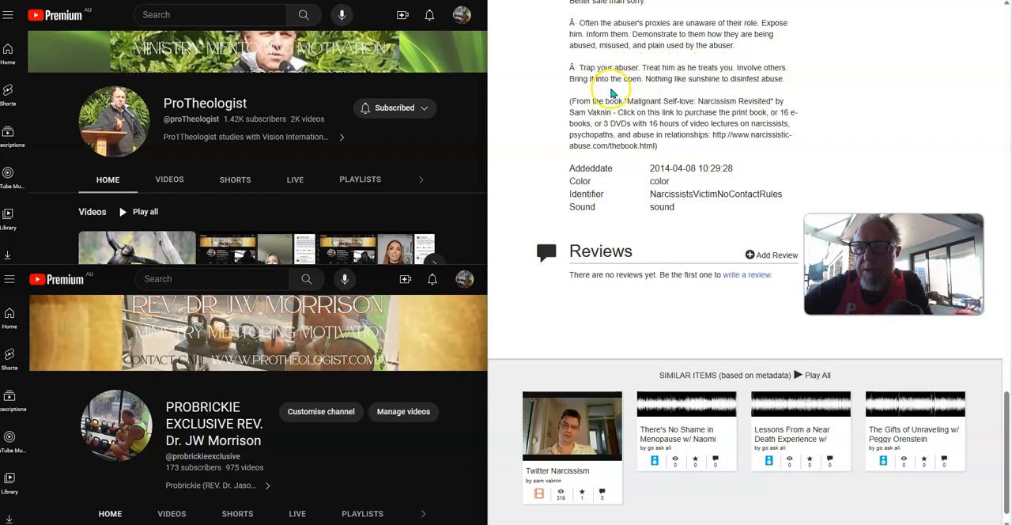
{"action": "mouse_move", "coordinate": [702, 92]}
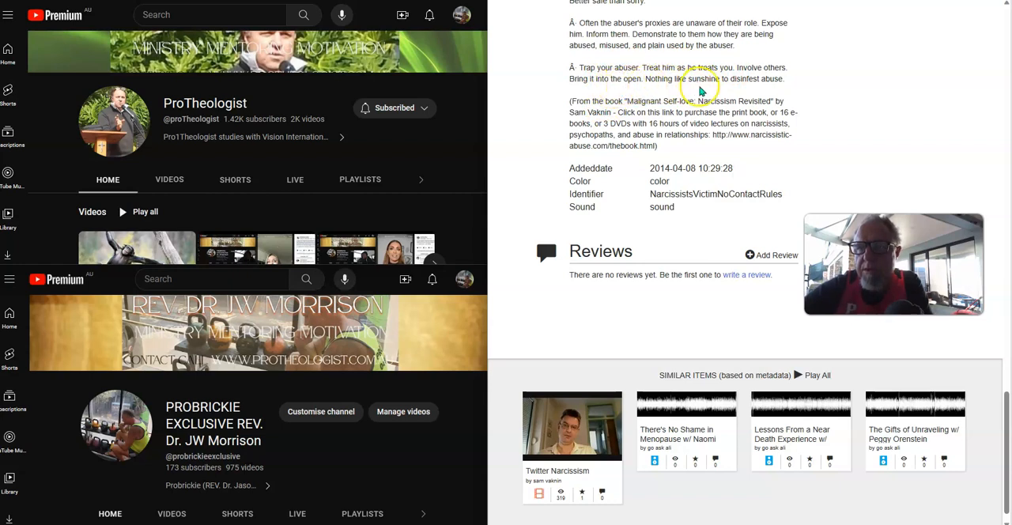
{"action": "mouse_move", "coordinate": [709, 77]}
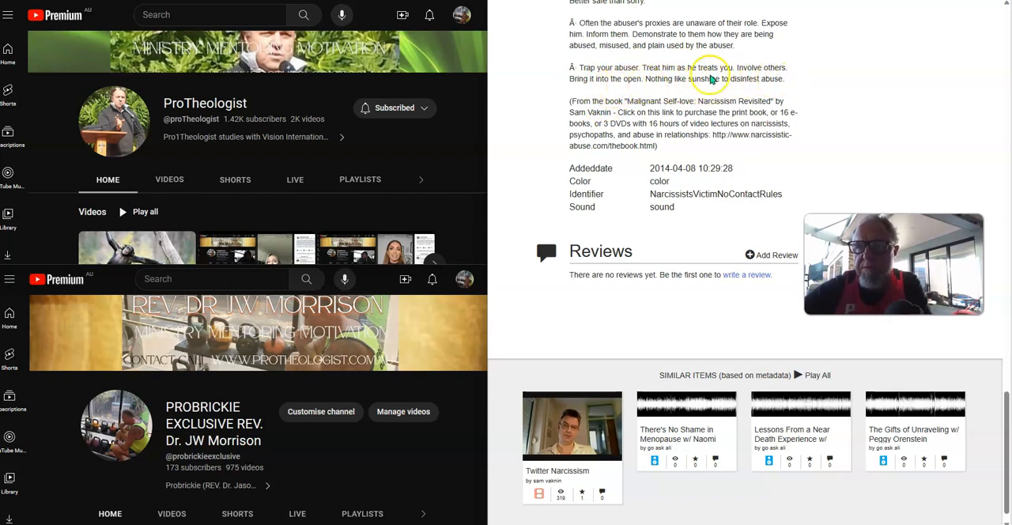